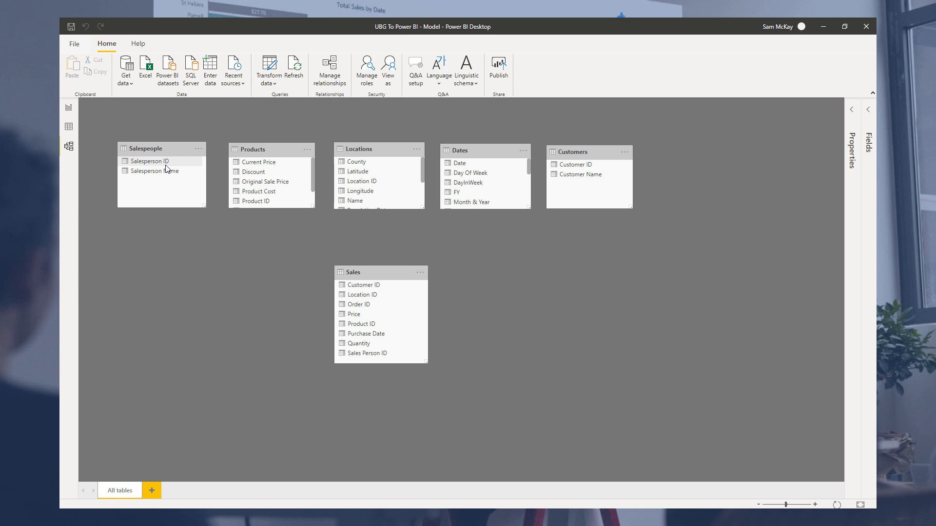
{"action": "mouse_move", "coordinate": [163, 167]}
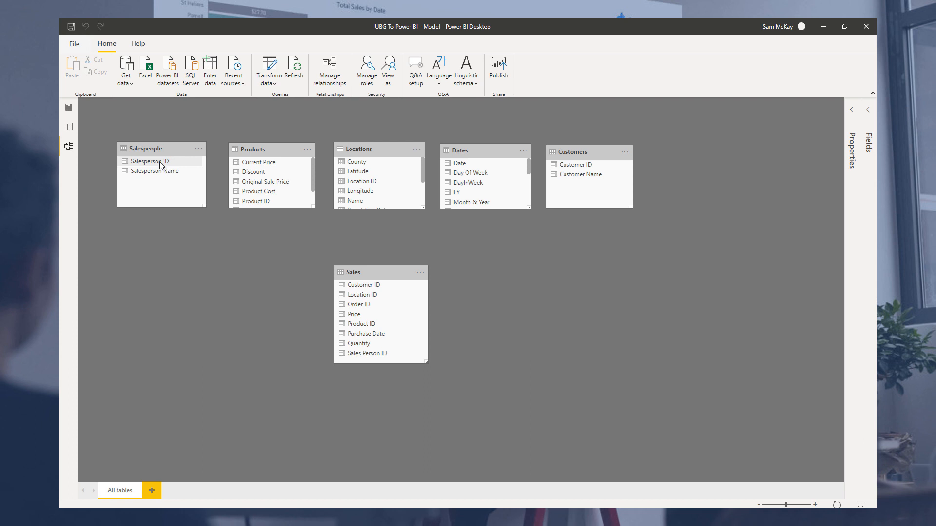
Switch to Data view to show the Sales table's order, product, customer, date and price rows.
{"action": "left_click", "coordinate": [69, 127]}
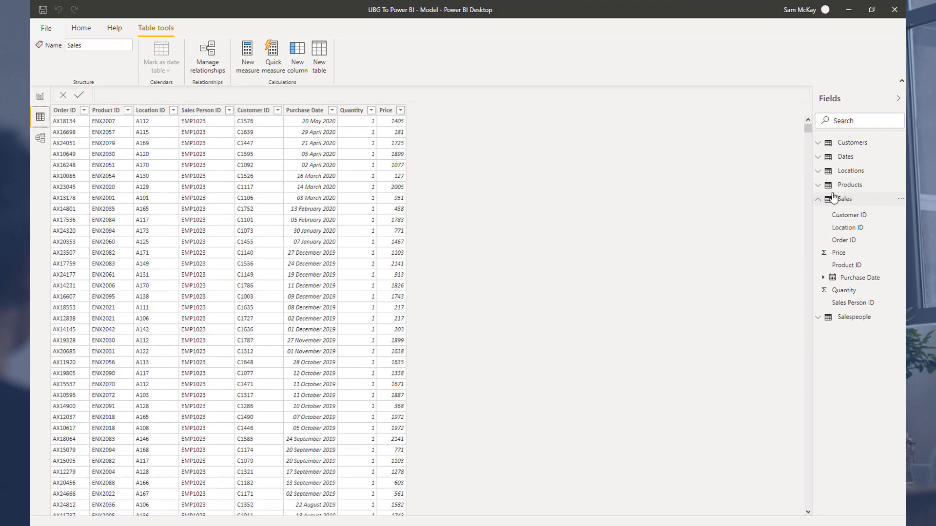
{"action": "left_click", "coordinate": [850, 171]}
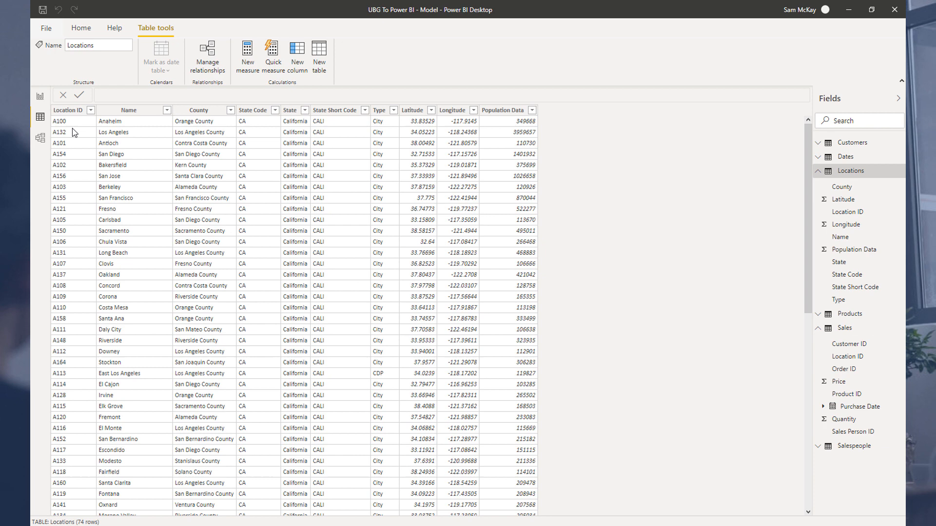
{"action": "left_click", "coordinate": [67, 110]}
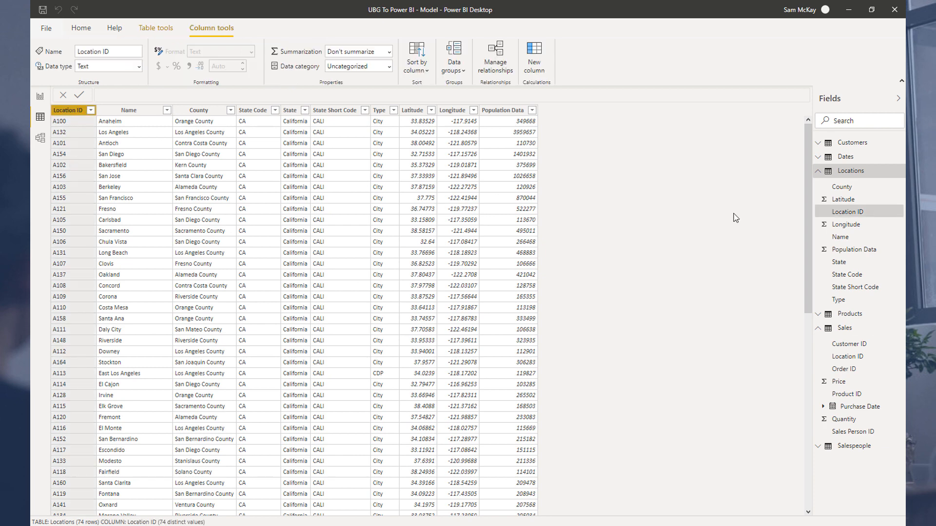
{"action": "left_click", "coordinate": [845, 327]}
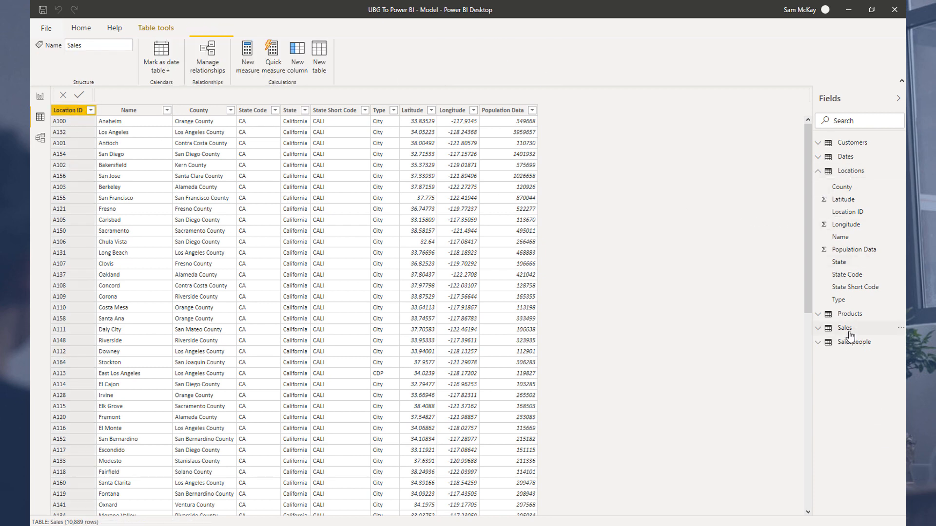
{"action": "left_click", "coordinate": [844, 327]}
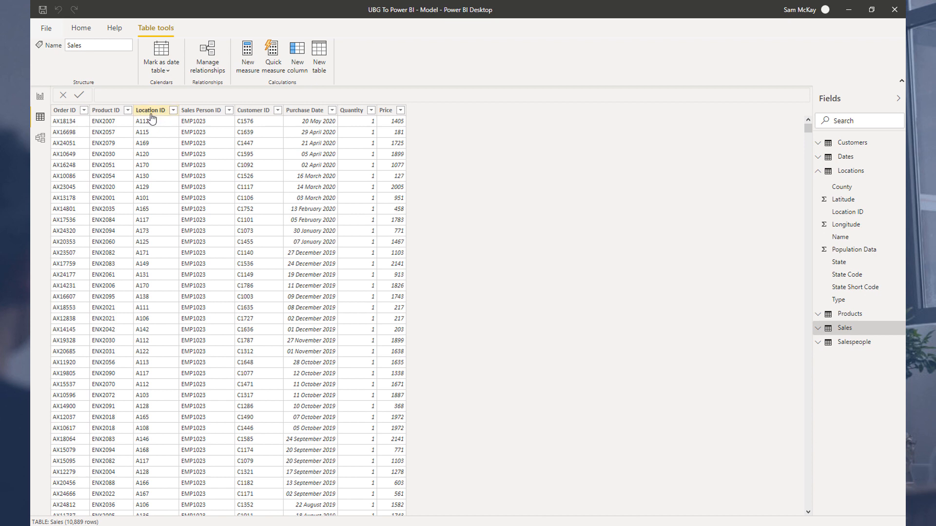
{"action": "left_click", "coordinate": [149, 110]}
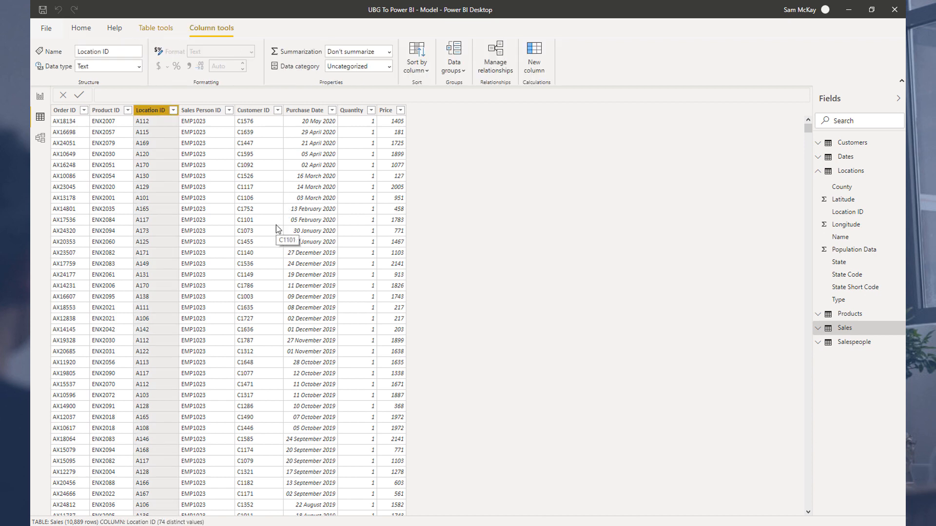
{"action": "mouse_move", "coordinate": [411, 194]}
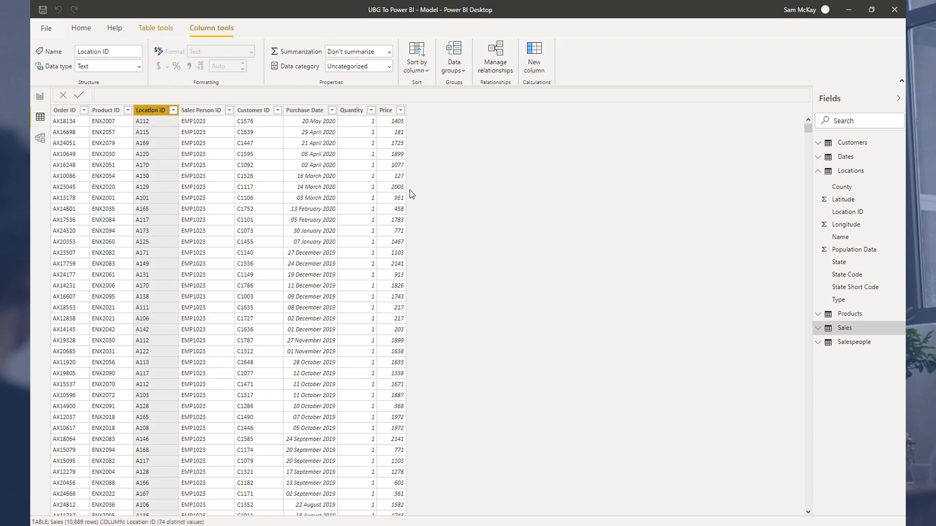
{"action": "mouse_move", "coordinate": [155, 116]}
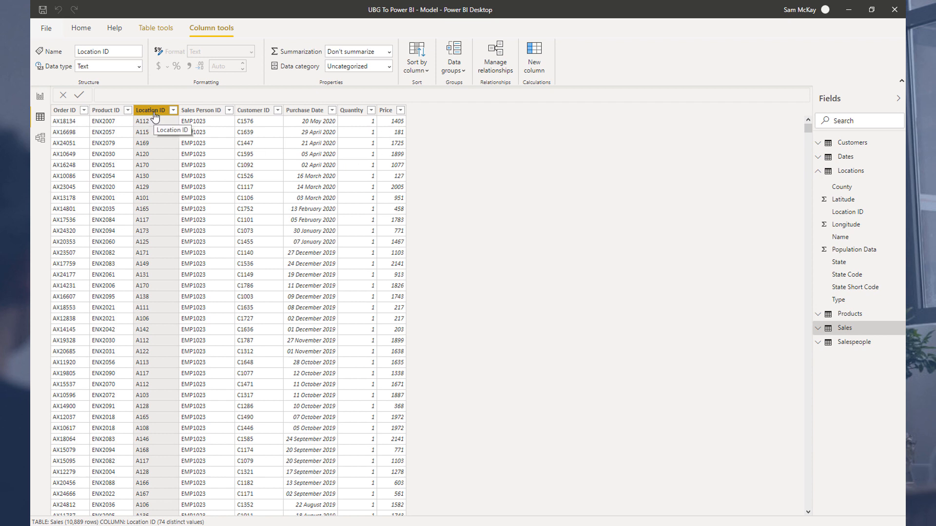
{"action": "mouse_move", "coordinate": [41, 99]}
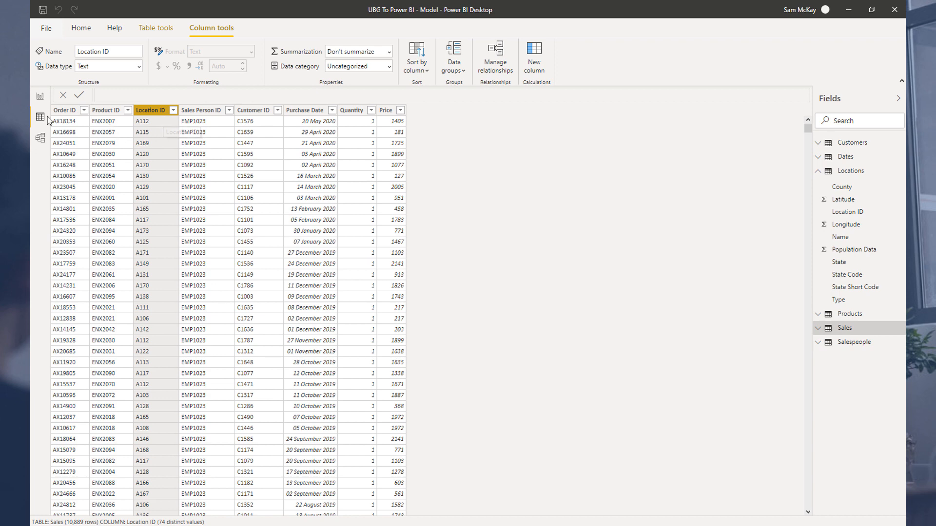
{"action": "left_click", "coordinate": [40, 97]}
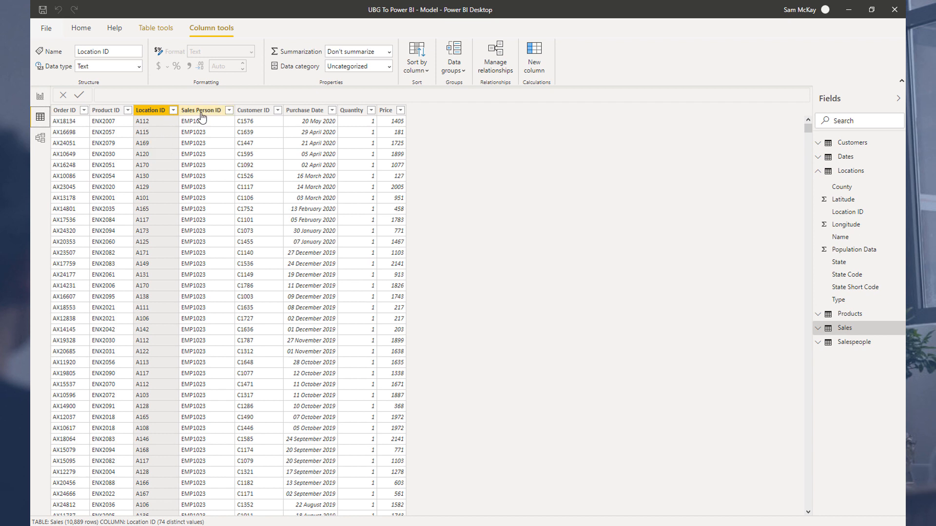
{"action": "mouse_move", "coordinate": [203, 109]}
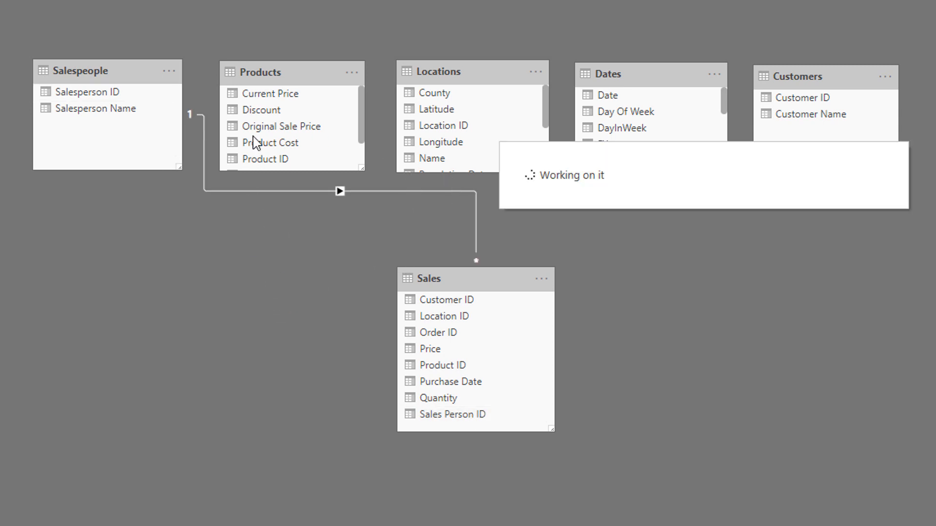
Create a one-to-many Salespeople-to-Sales relationship on Salesperson ID and Sales Person ID.
{"action": "left_click", "coordinate": [339, 191]}
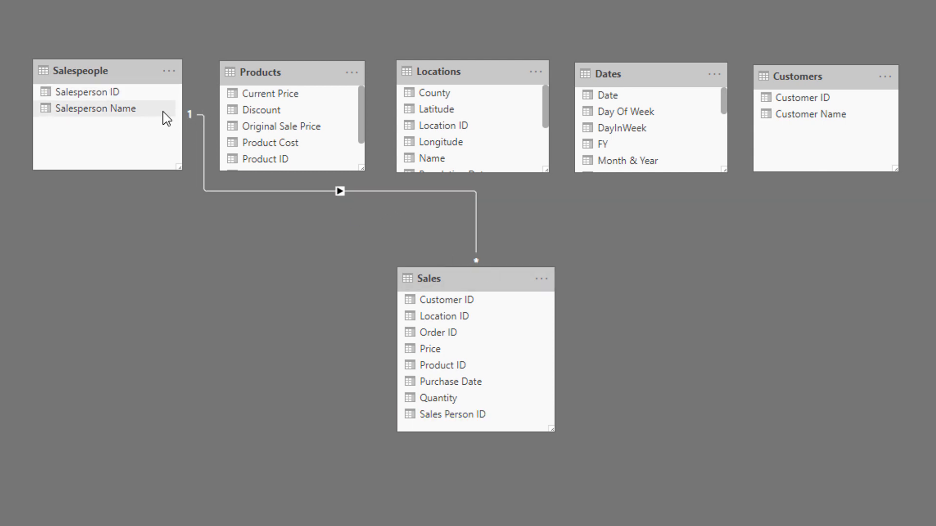
{"action": "mouse_move", "coordinate": [107, 76]}
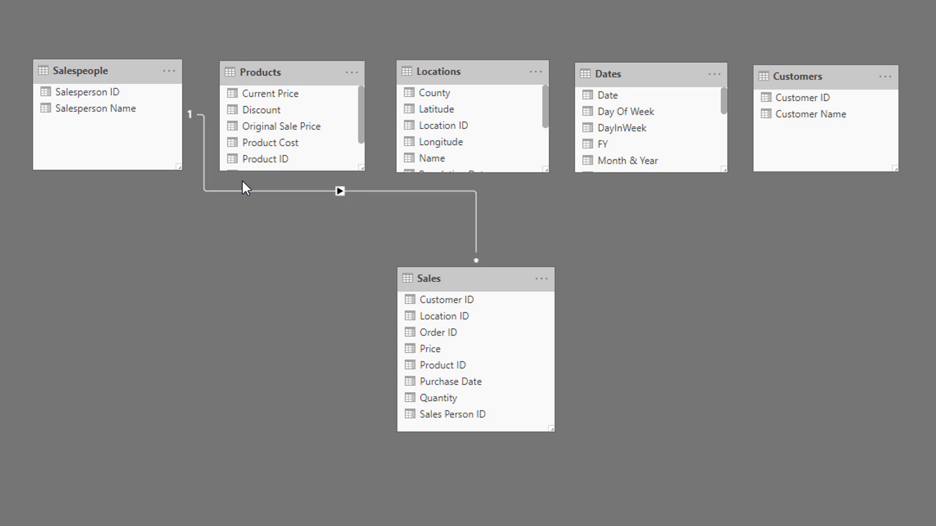
{"action": "left_click", "coordinate": [340, 191]}
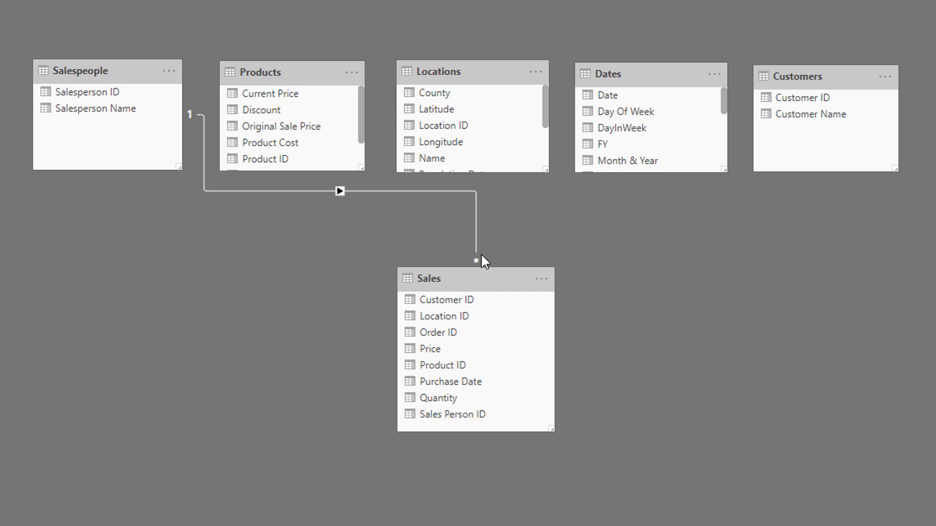
{"action": "mouse_move", "coordinate": [484, 248]}
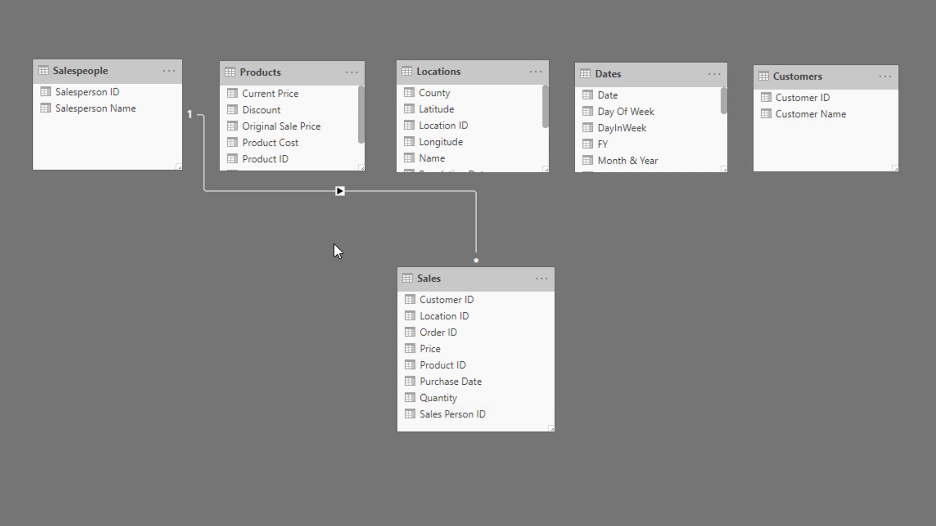
{"action": "mouse_move", "coordinate": [197, 94]}
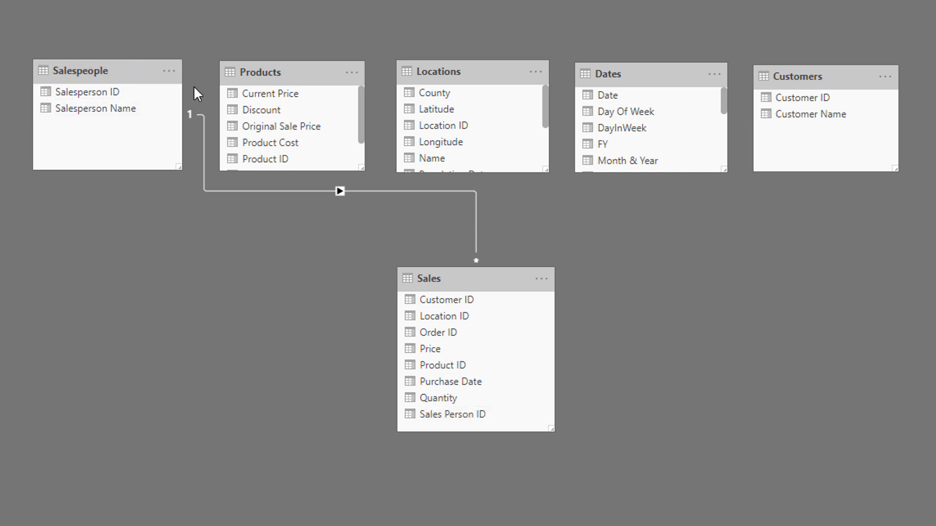
{"action": "mouse_move", "coordinate": [72, 64]}
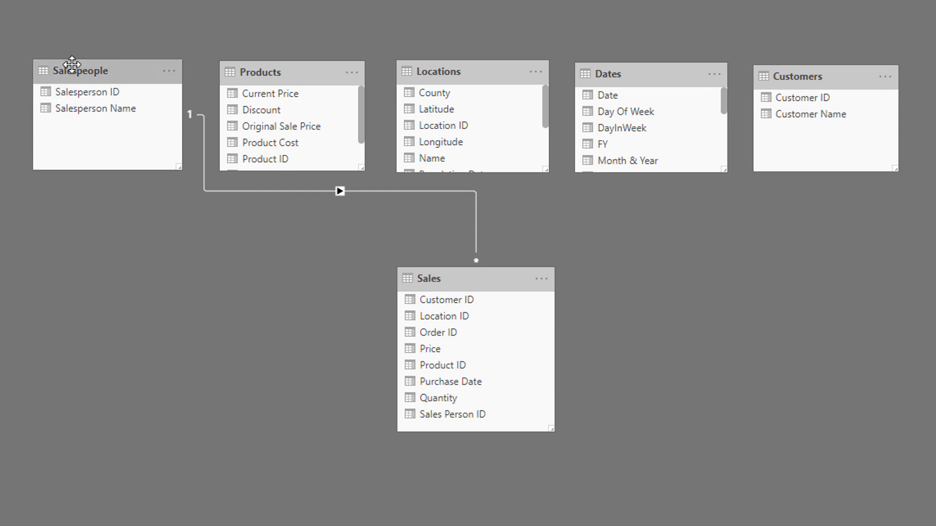
{"action": "mouse_move", "coordinate": [136, 66]}
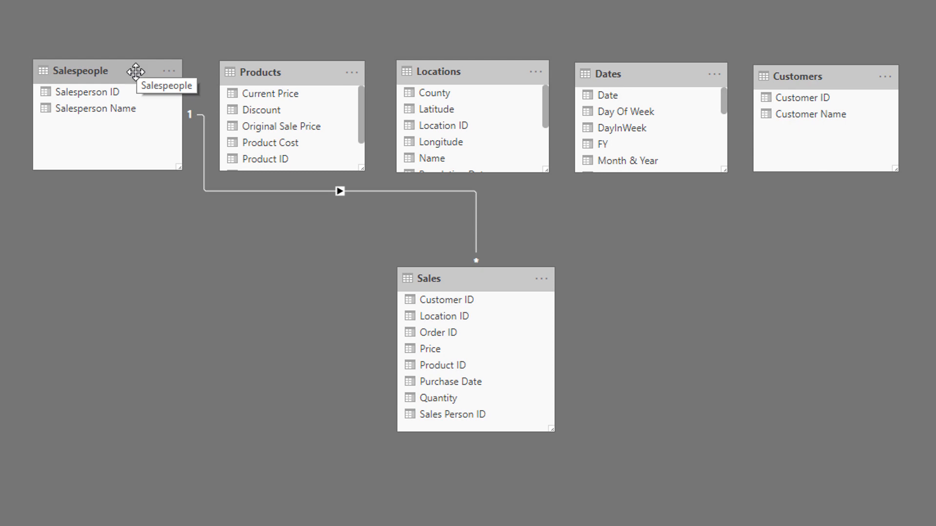
{"action": "mouse_move", "coordinate": [130, 78]}
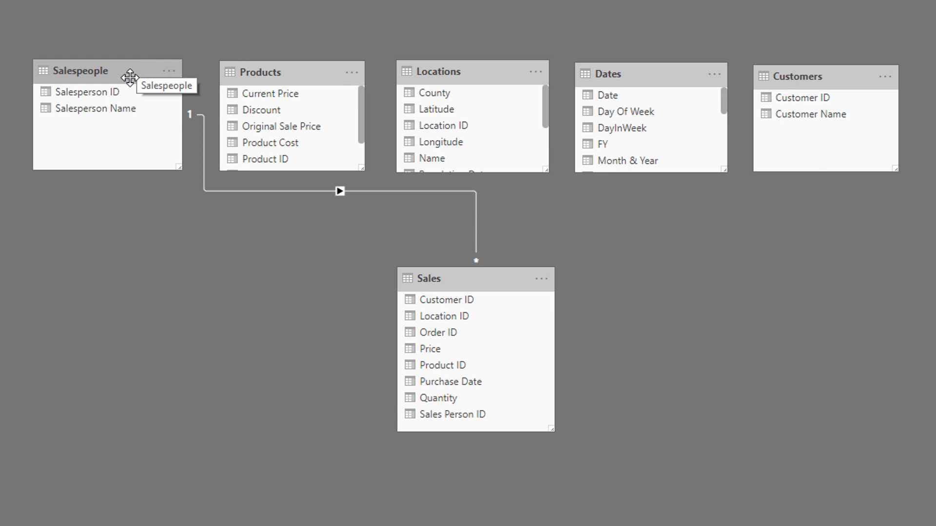
{"action": "mouse_move", "coordinate": [297, 78]}
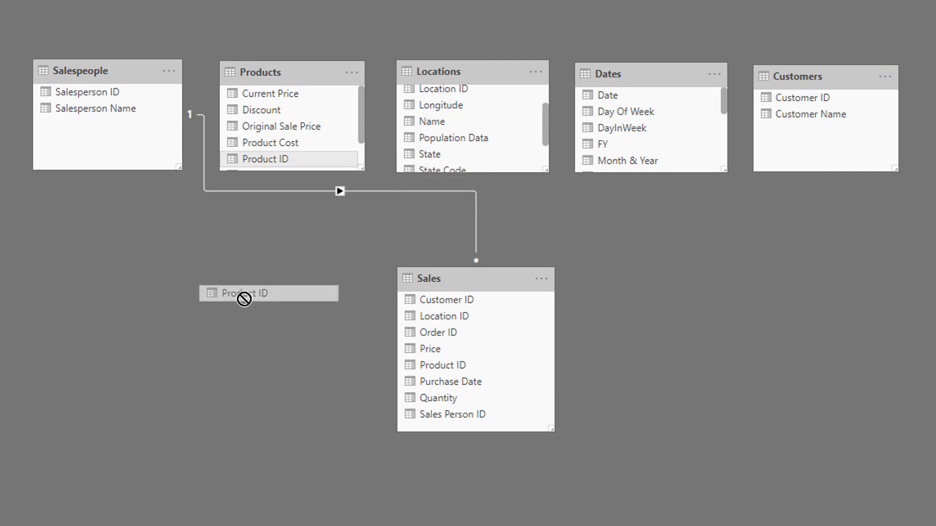
Drag Product ID from Products onto Sales' Product ID to add a one-to-many link.
{"action": "left_click_drag", "start_coordinate": [268, 293], "coordinate": [457, 365]}
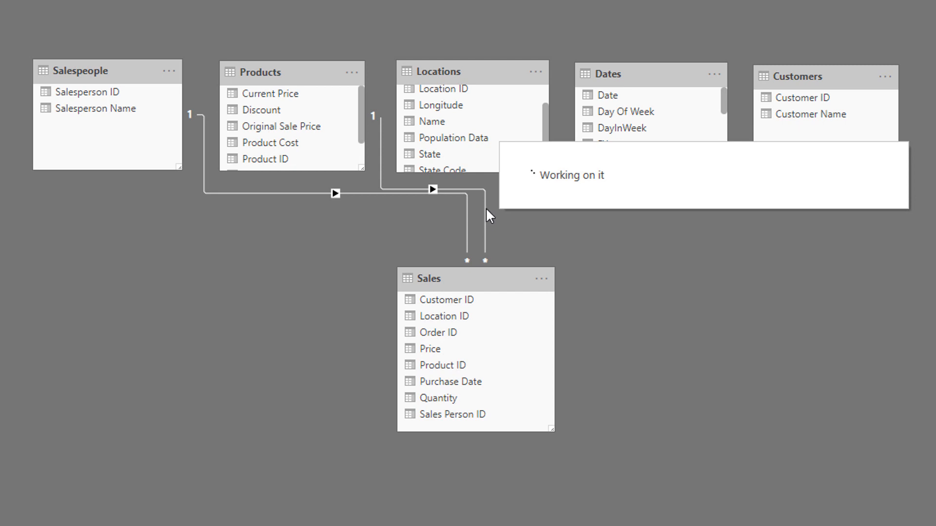
{"action": "left_click", "coordinate": [431, 189]}
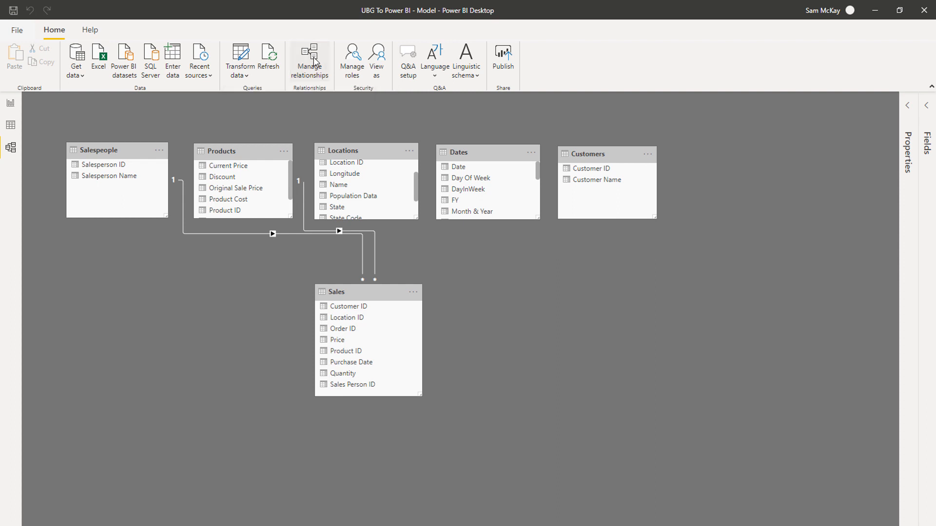
In Manage relationships, add a one-to-many Dates-to-Sales relationship matching Date to Purchase Date.
{"action": "left_click", "coordinate": [309, 59]}
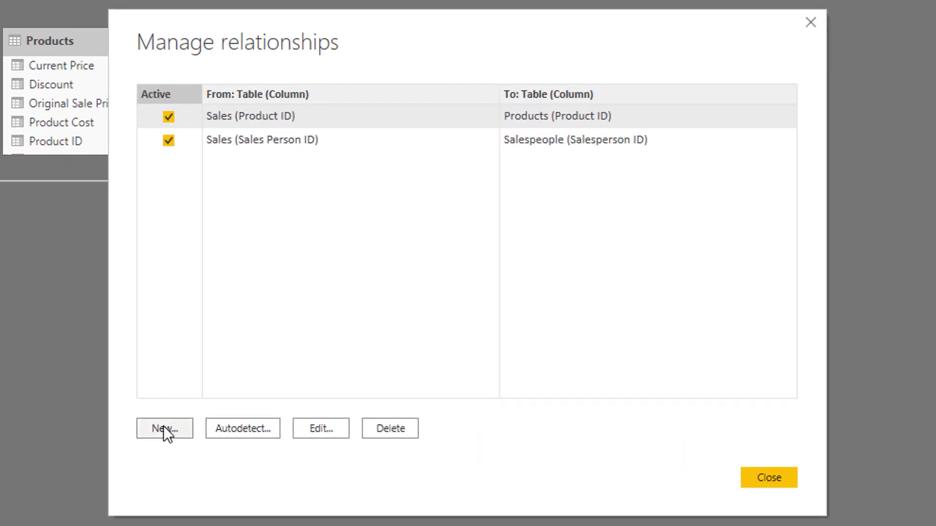
{"action": "left_click", "coordinate": [165, 428]}
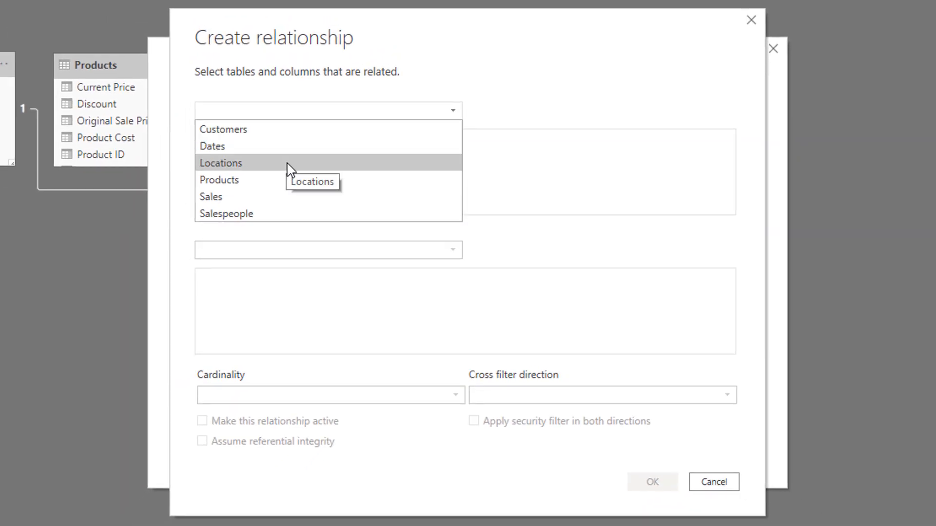
{"action": "left_click", "coordinate": [212, 146]}
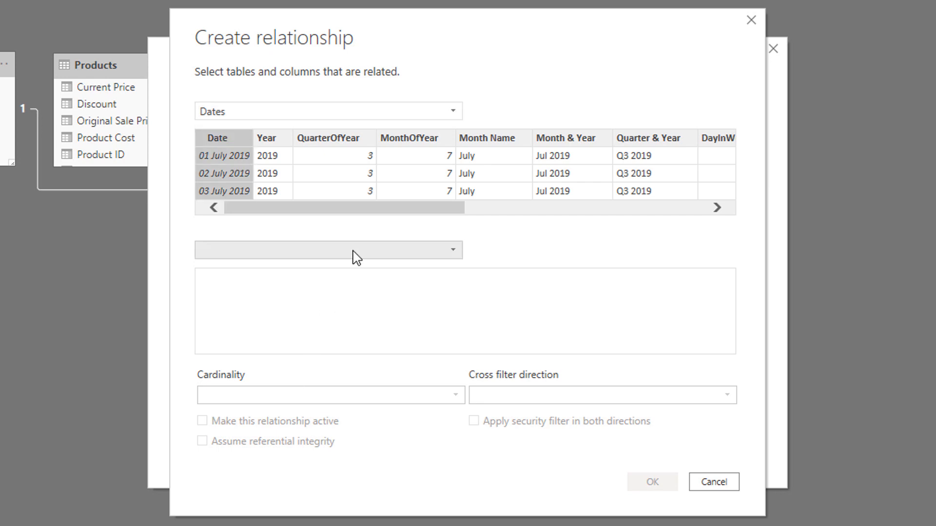
{"action": "mouse_move", "coordinate": [332, 324]}
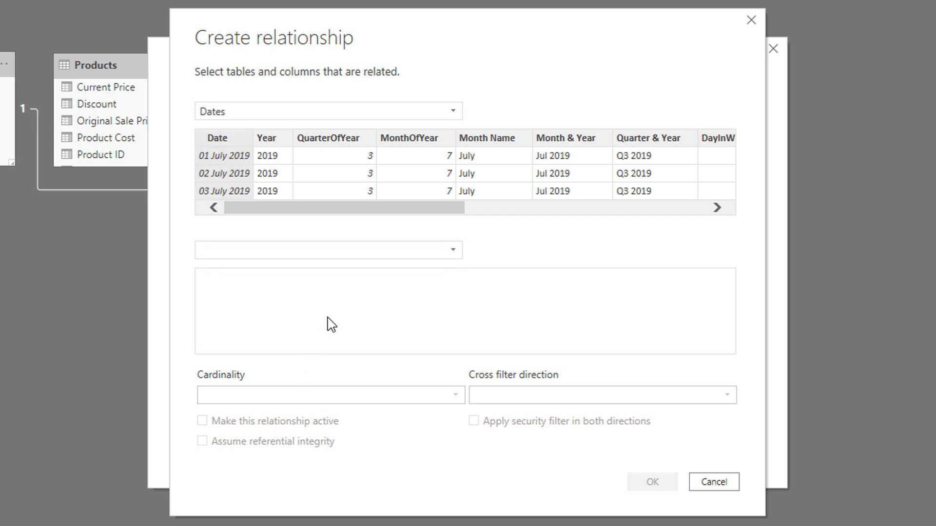
{"action": "left_click", "coordinate": [327, 250]}
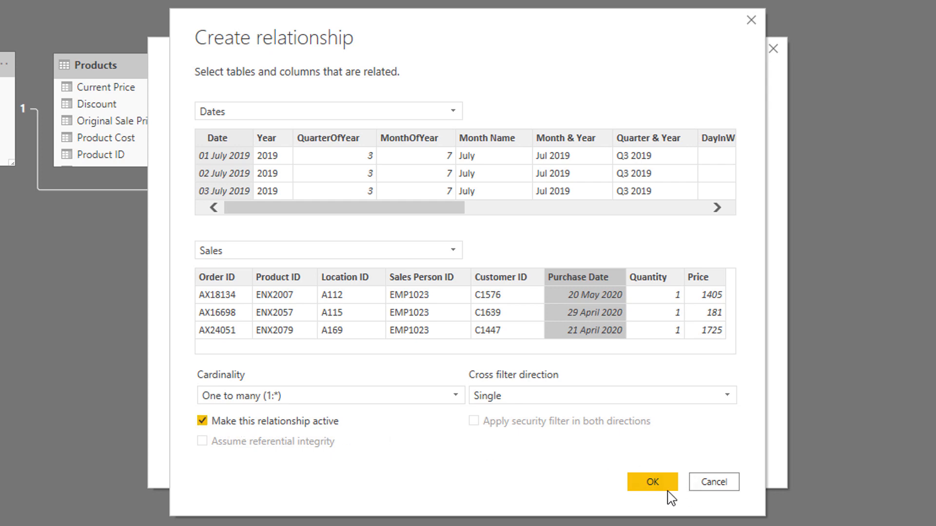
{"action": "left_click", "coordinate": [651, 481]}
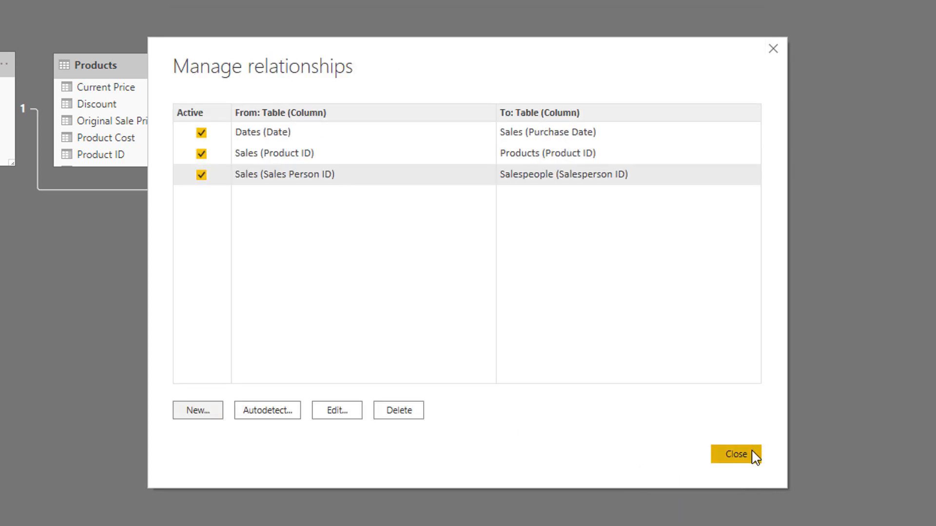
Close Manage relationships, link Locations and Customers to Sales, and nudge the Sales table lower.
{"action": "left_click", "coordinate": [735, 454]}
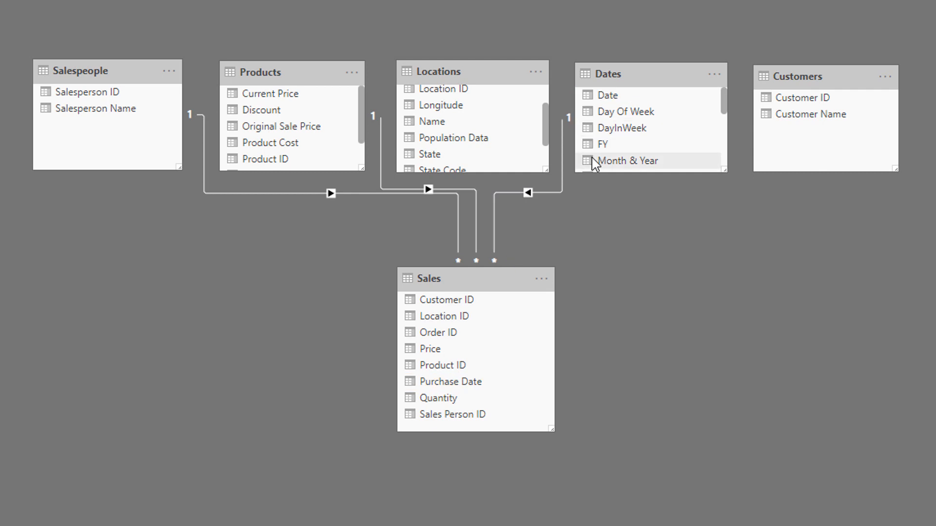
{"action": "left_click", "coordinate": [527, 192]}
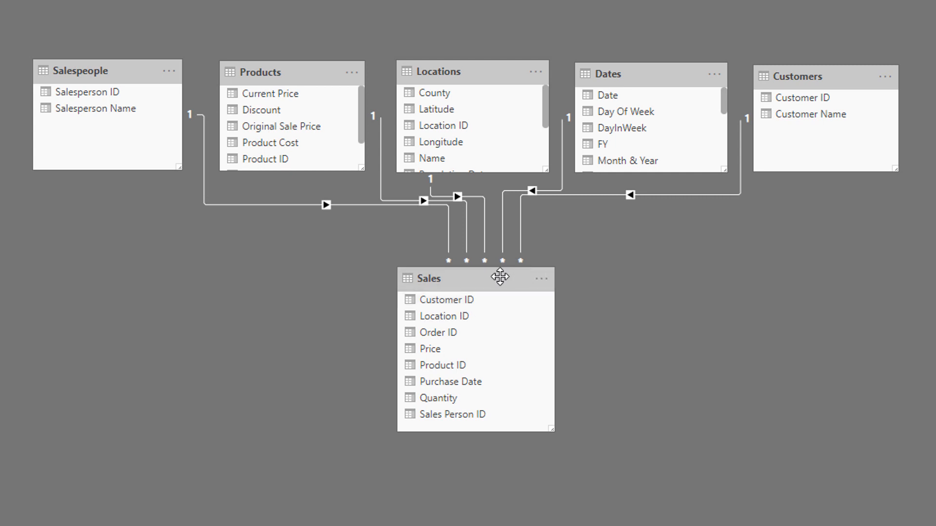
{"action": "left_click_drag", "start_coordinate": [500, 278], "coordinate": [493, 293]}
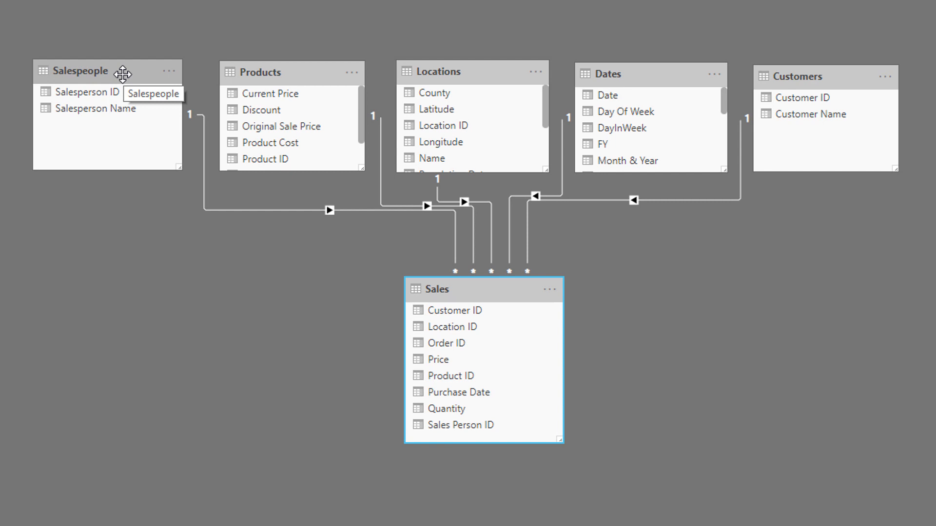
{"action": "mouse_move", "coordinate": [166, 68]}
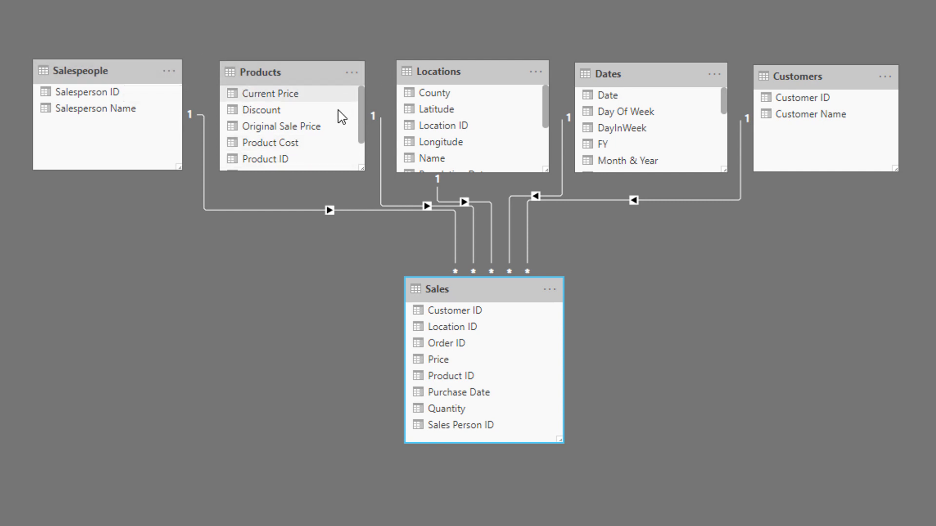
{"action": "mouse_move", "coordinate": [290, 125]}
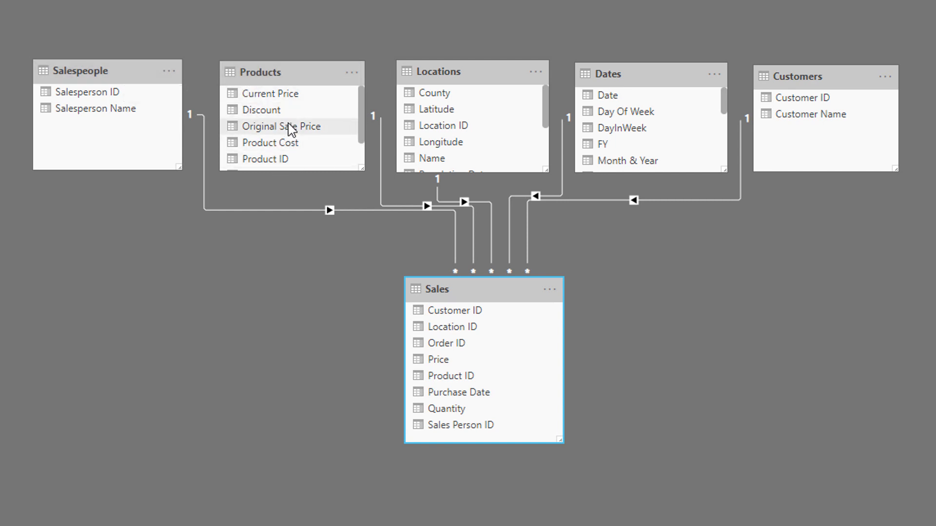
{"action": "mouse_move", "coordinate": [362, 82]}
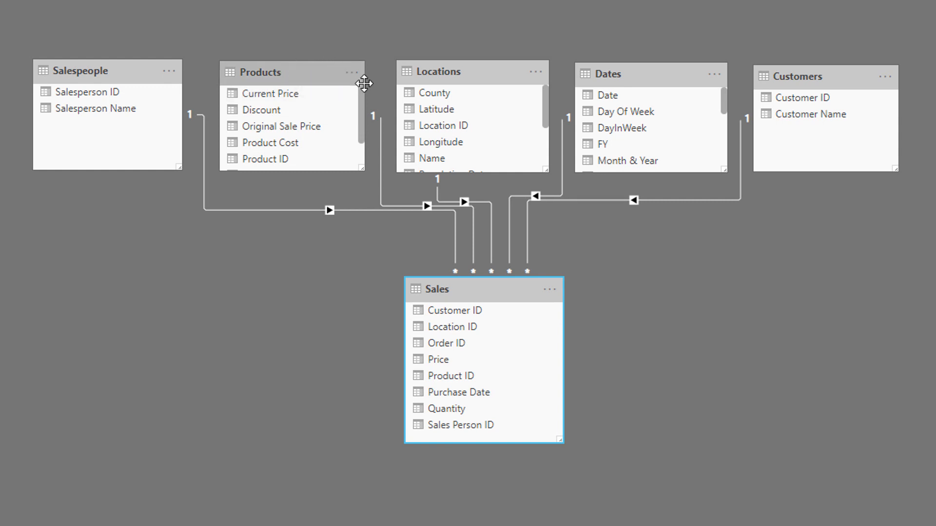
{"action": "left_click", "coordinate": [266, 158]}
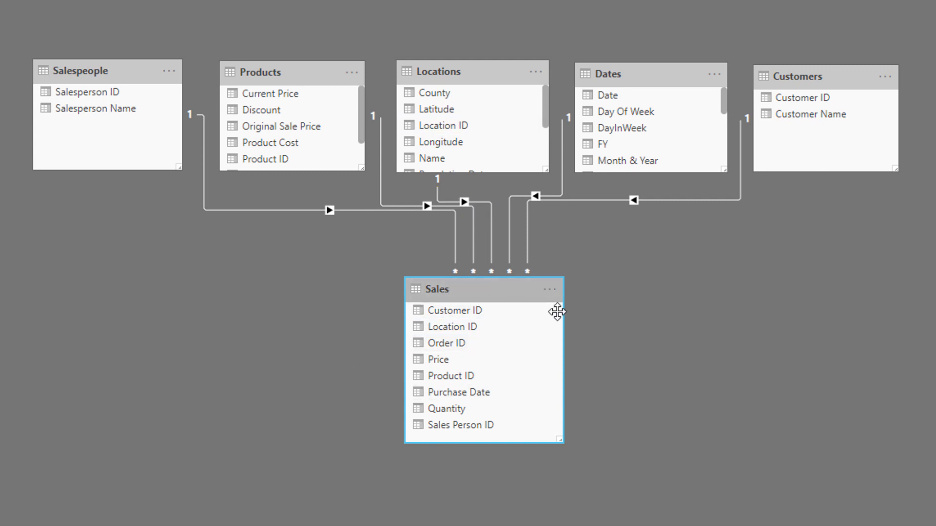
{"action": "mouse_move", "coordinate": [613, 503]}
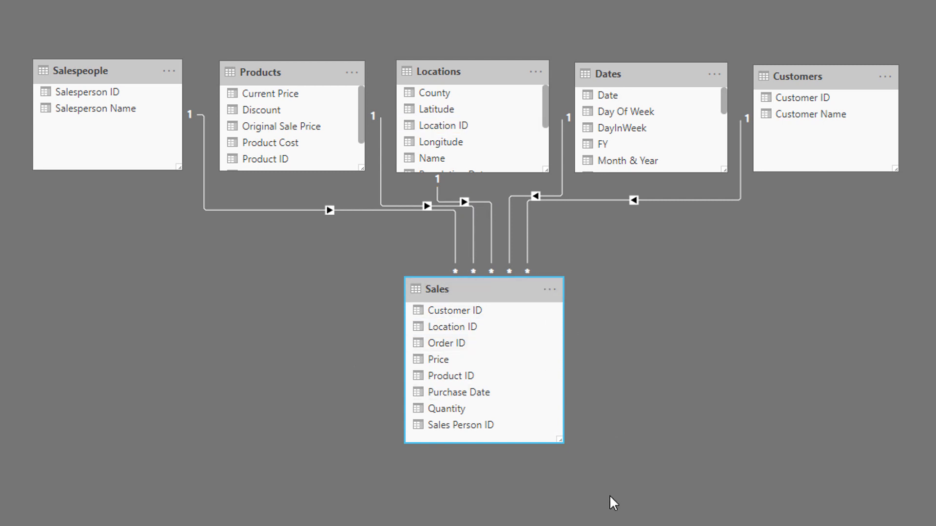
{"action": "mouse_move", "coordinate": [590, 436]}
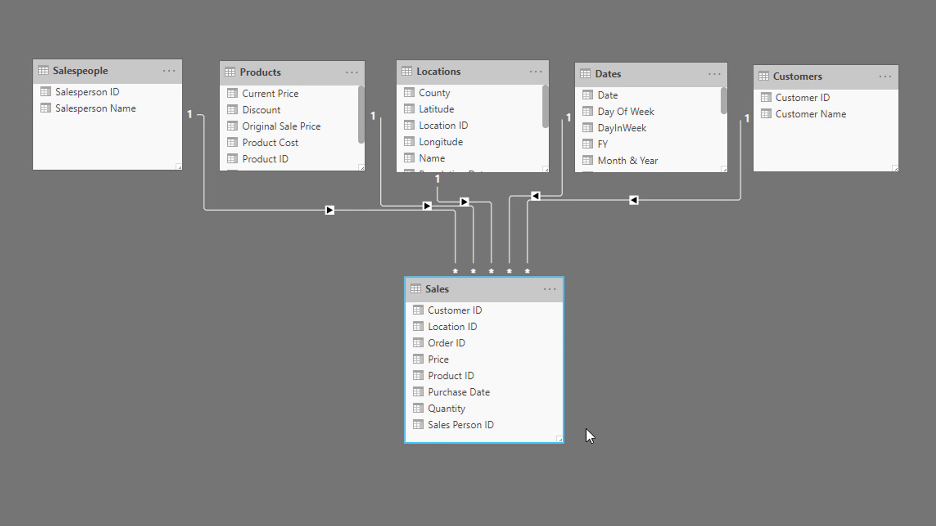
{"action": "mouse_move", "coordinate": [544, 459]}
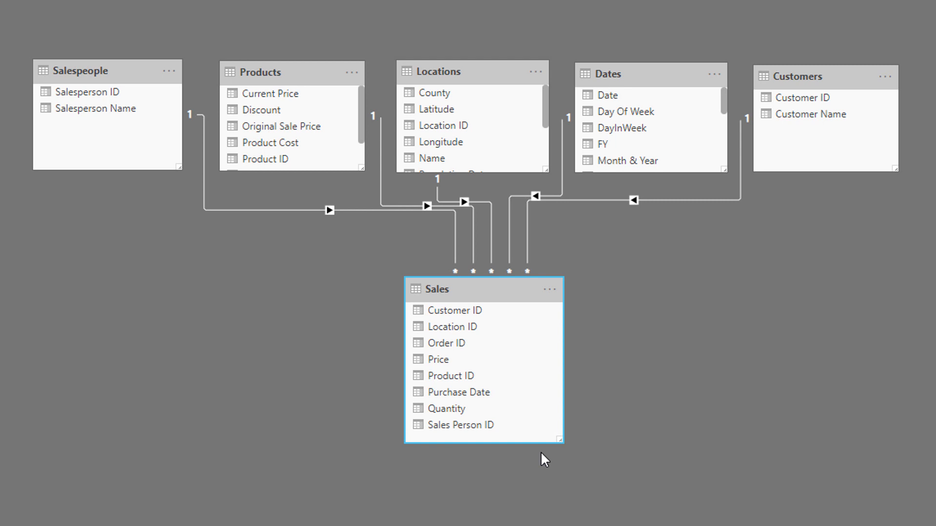
{"action": "mouse_move", "coordinate": [355, 117]}
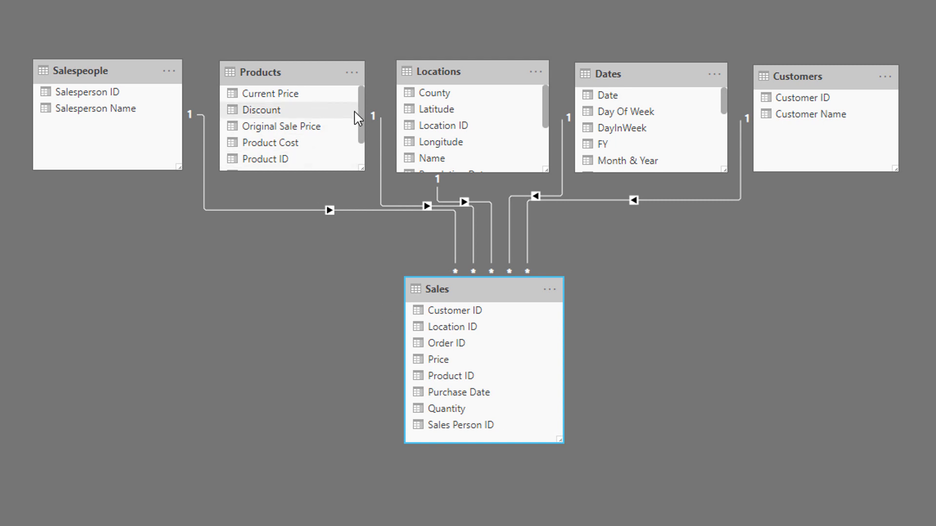
{"action": "mouse_move", "coordinate": [485, 30]}
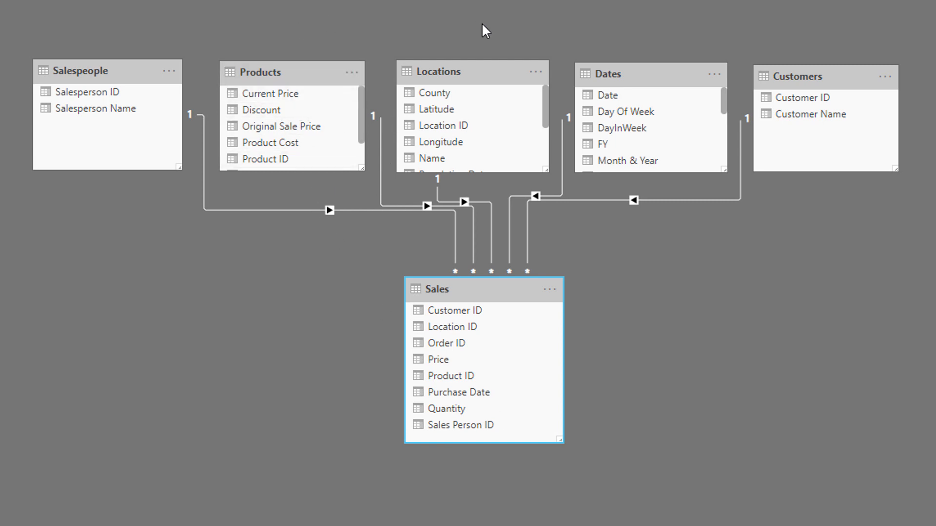
{"action": "mouse_move", "coordinate": [540, 464]}
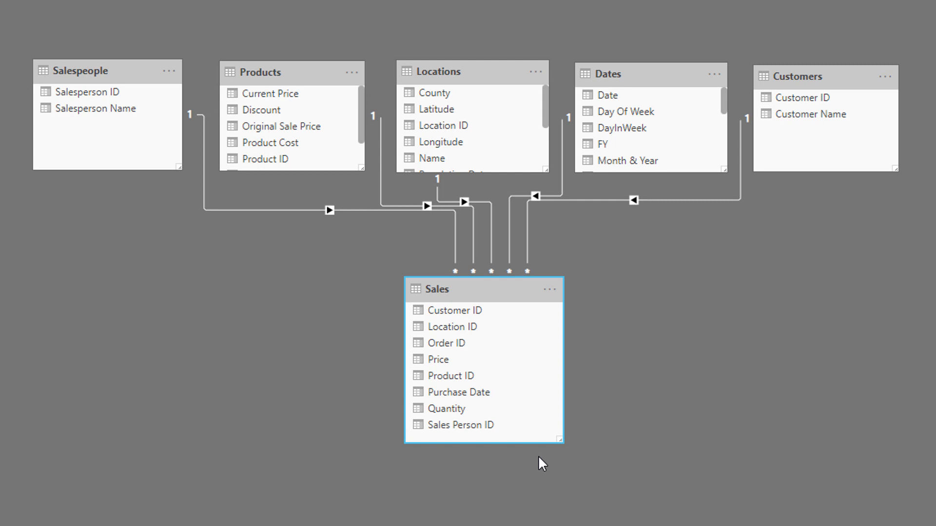
{"action": "mouse_move", "coordinate": [622, 383]}
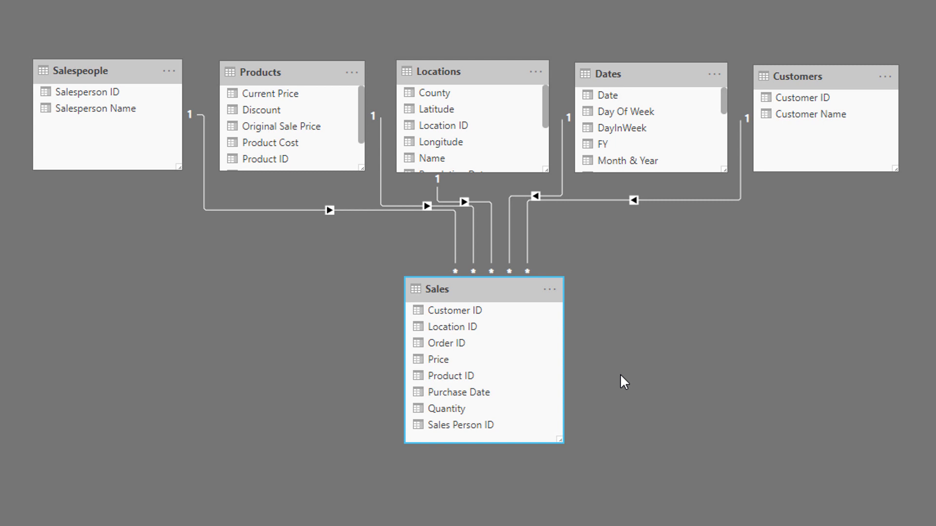
{"action": "mouse_move", "coordinate": [581, 299]}
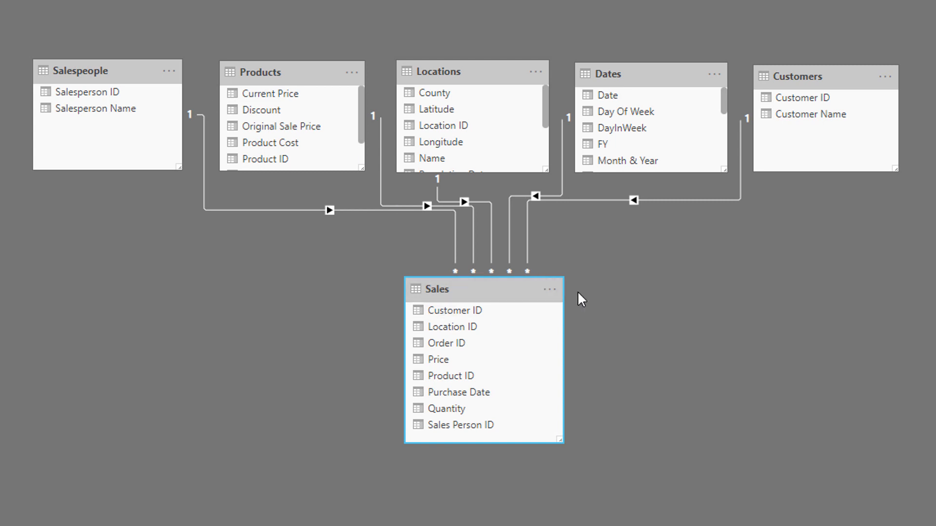
{"action": "mouse_move", "coordinate": [700, 428]}
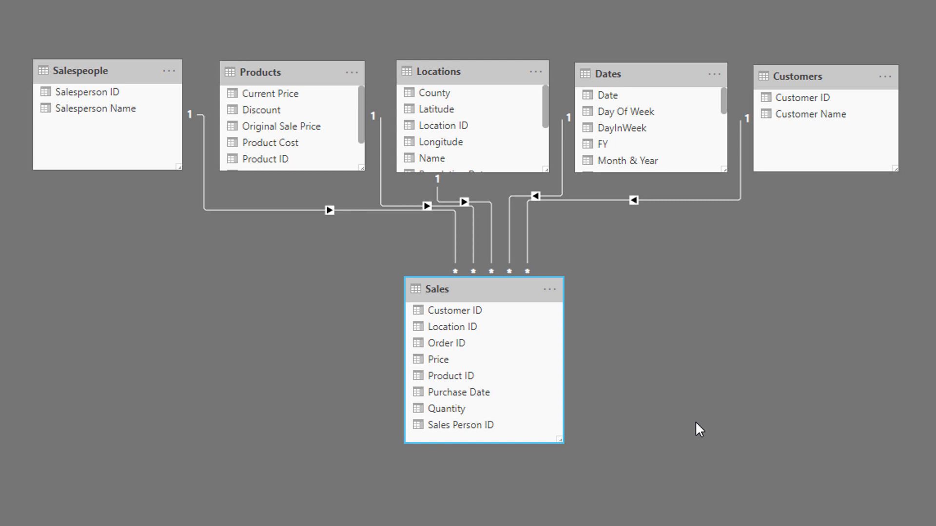
{"action": "mouse_move", "coordinate": [436, 207]}
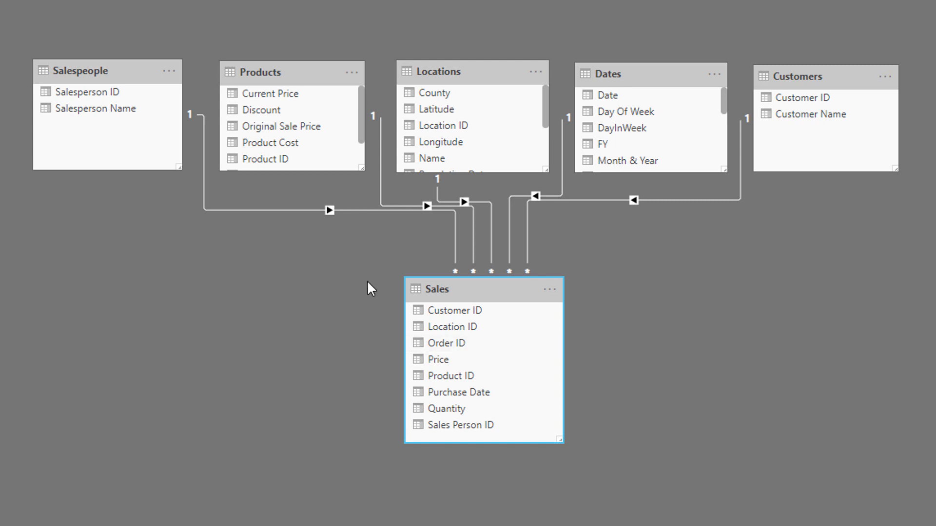
{"action": "mouse_move", "coordinate": [664, 281]}
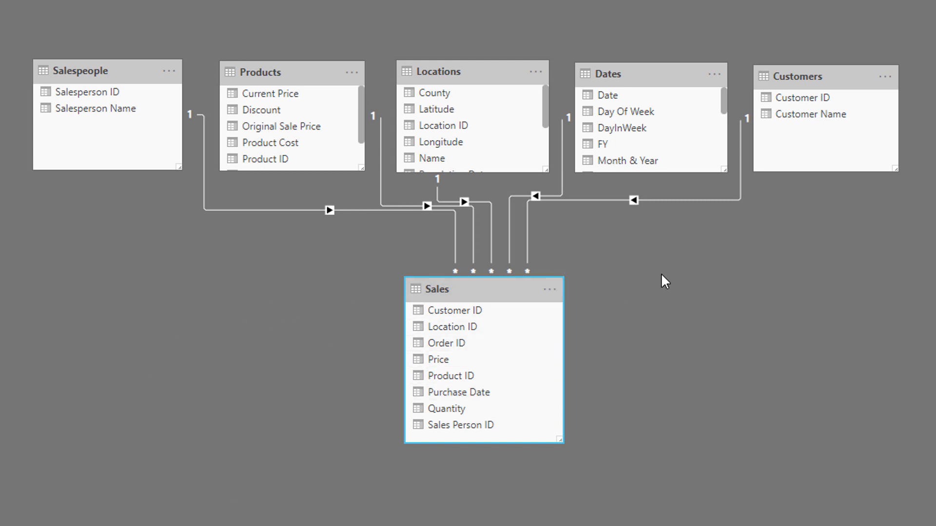
{"action": "mouse_move", "coordinate": [218, 212]}
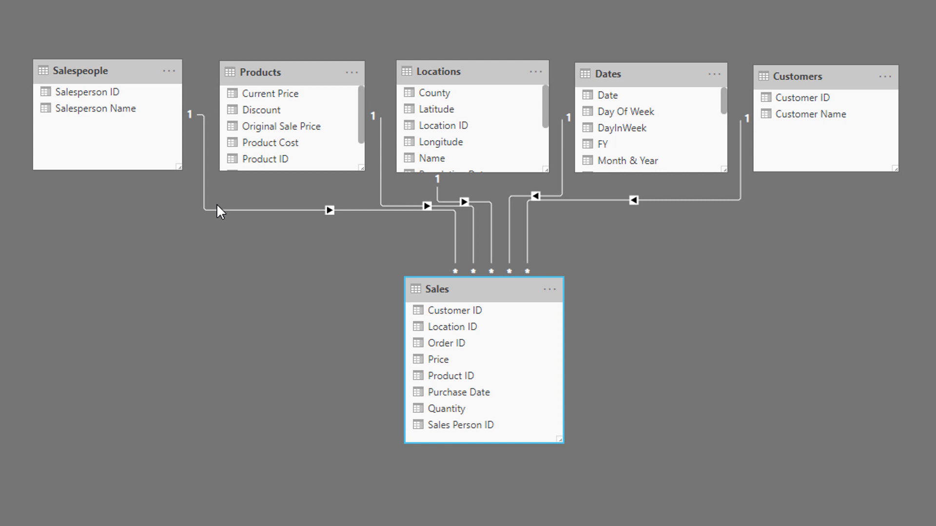
{"action": "mouse_move", "coordinate": [234, 177]}
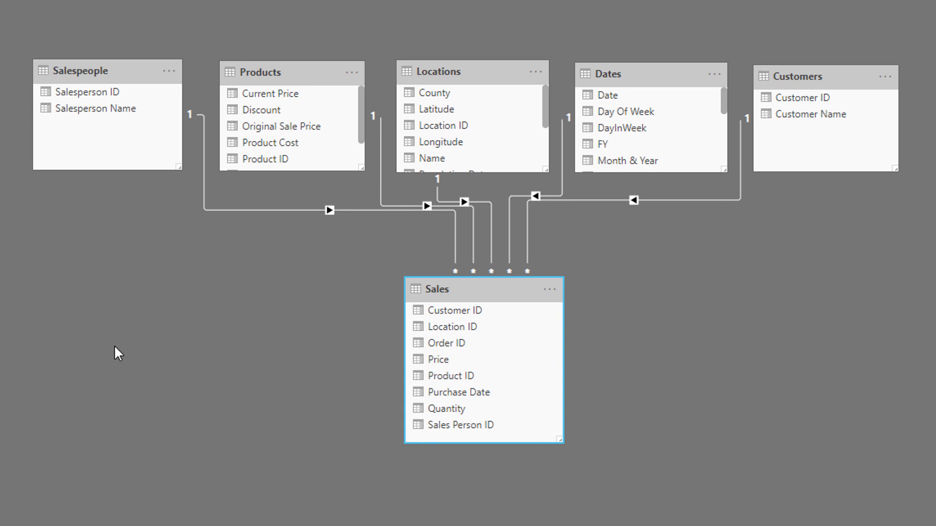
{"action": "mouse_move", "coordinate": [131, 185]}
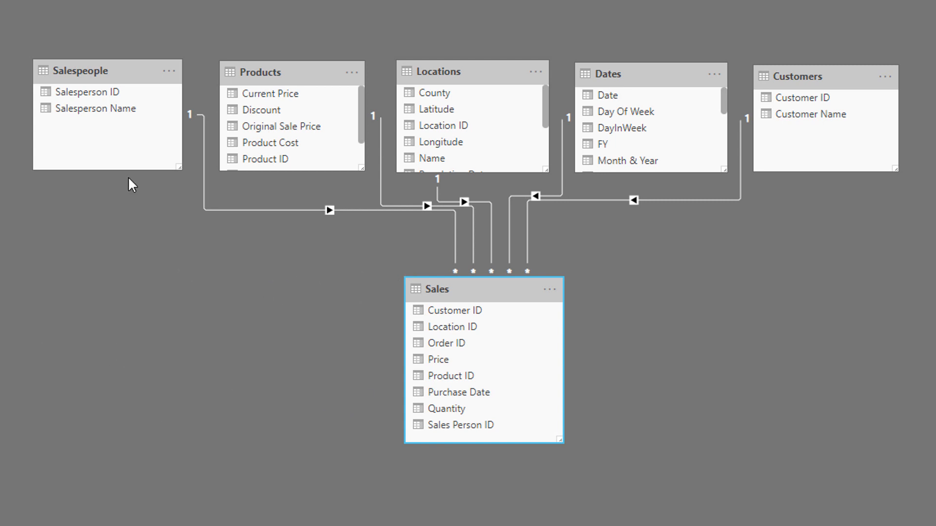